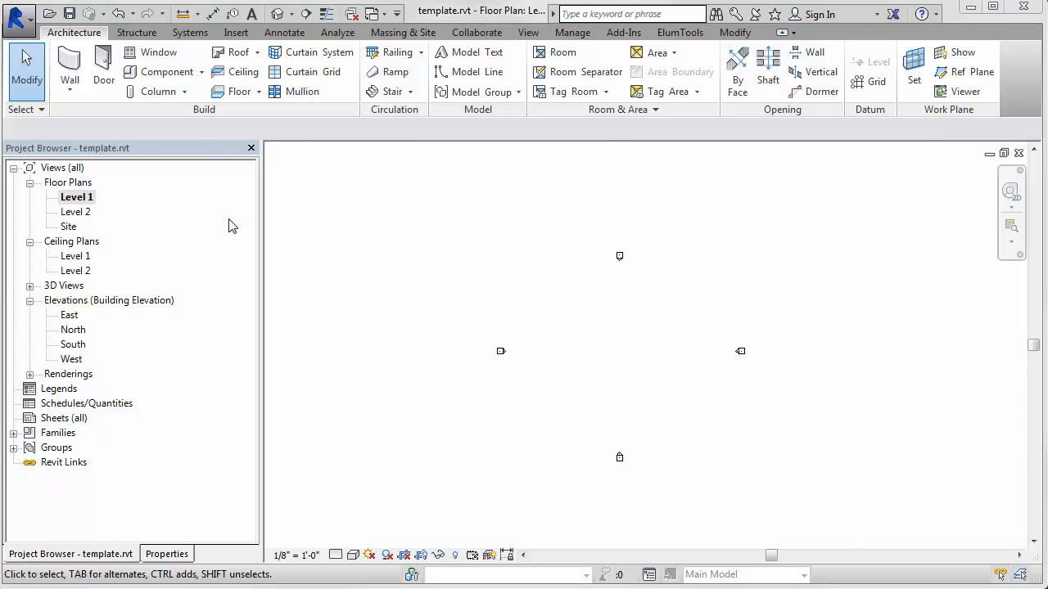
Open the Site plan and start a toposurface, placing bottom-edge points at elevation 2.
double_click(69, 226)
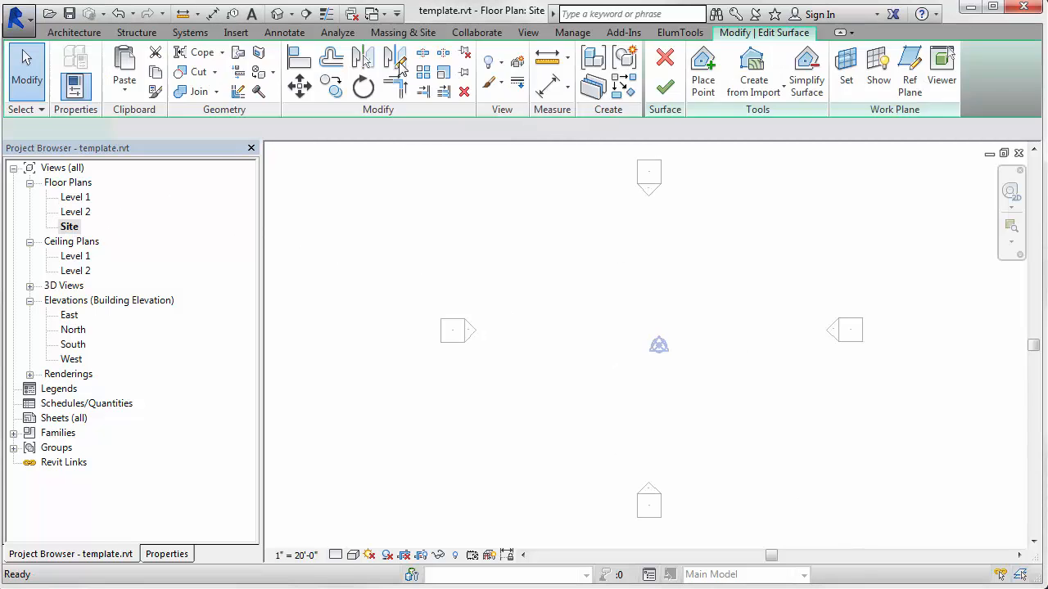
left_click(703, 72)
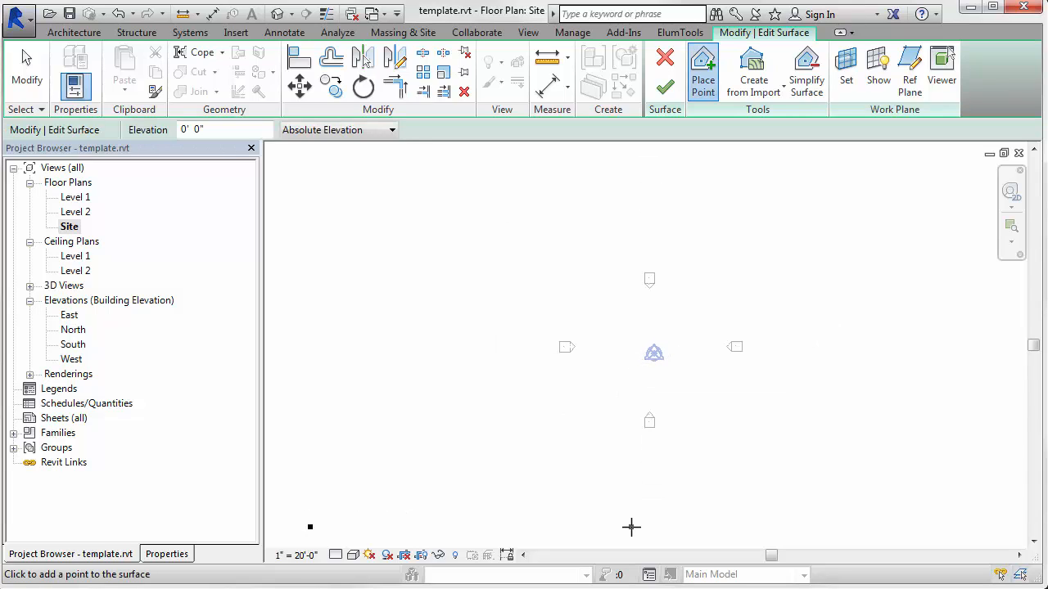
left_click_drag(309, 527, 915, 527)
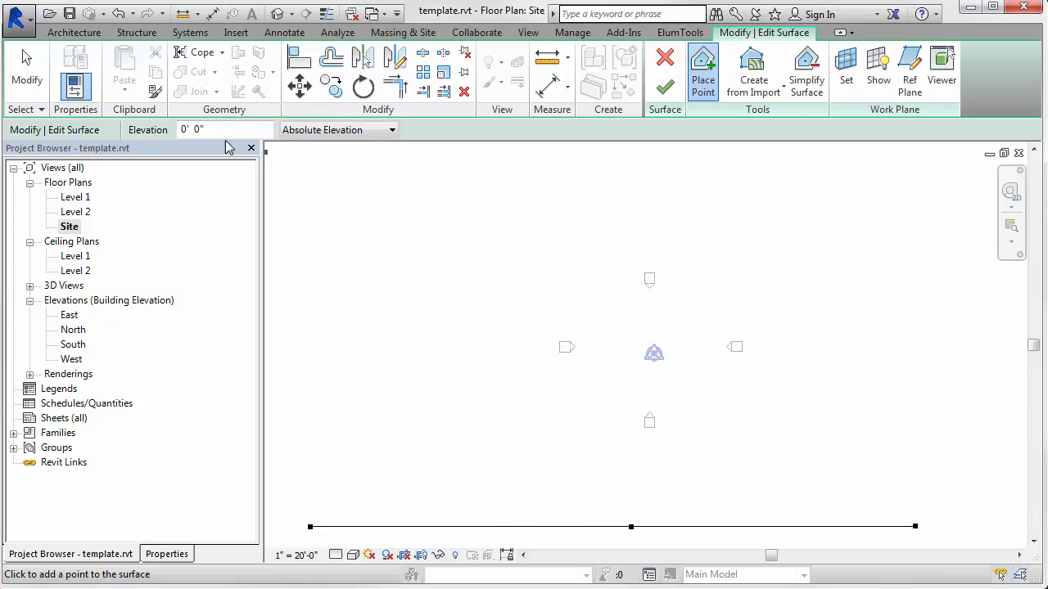
type("2")
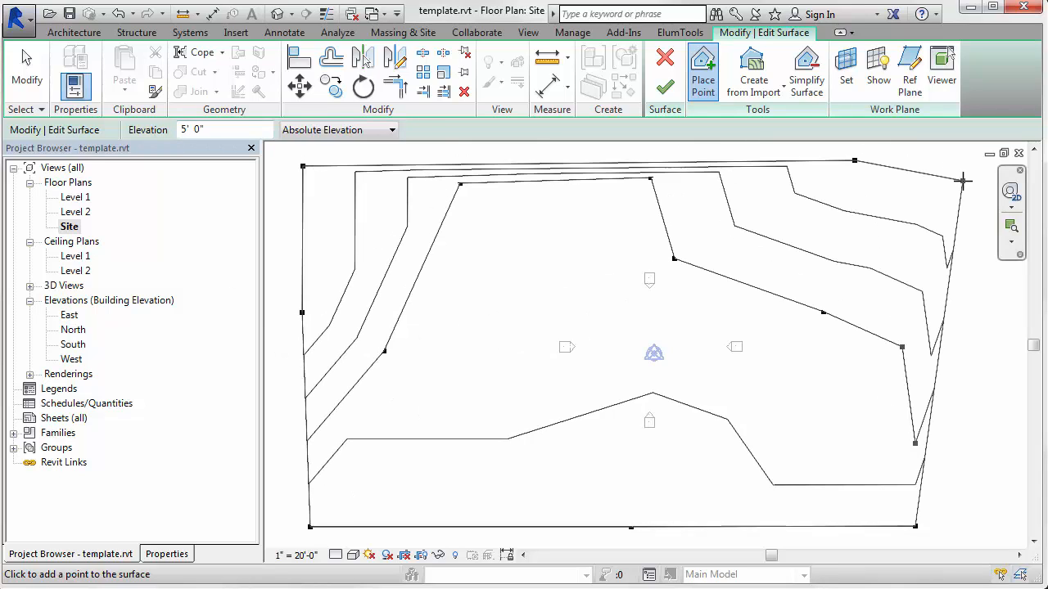
Finish the toposurface and sketch the building pad boundary across the site's middle.
left_click(402, 32)
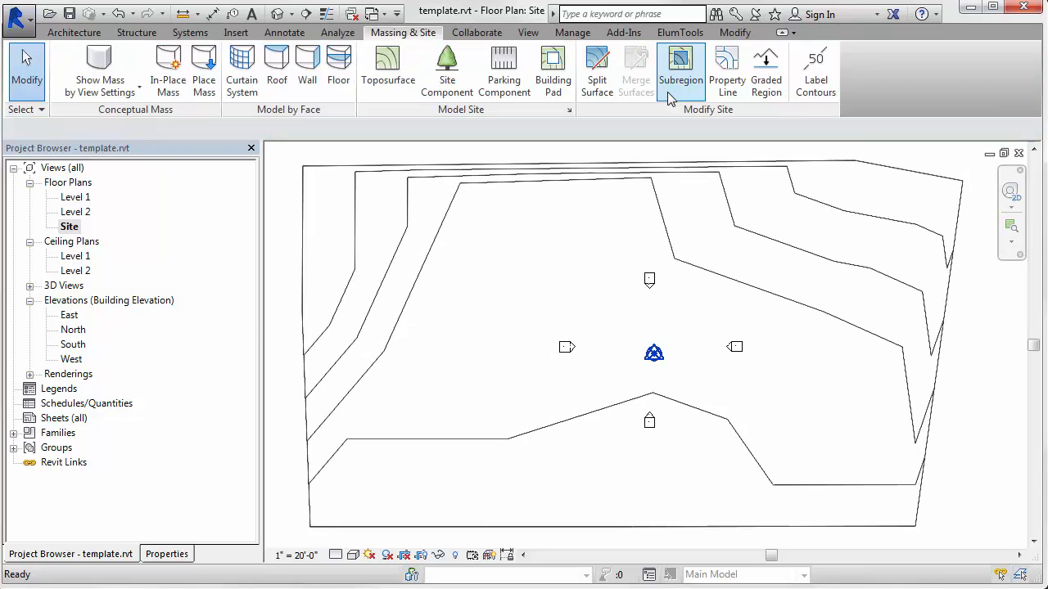
mouse_move(552, 65)
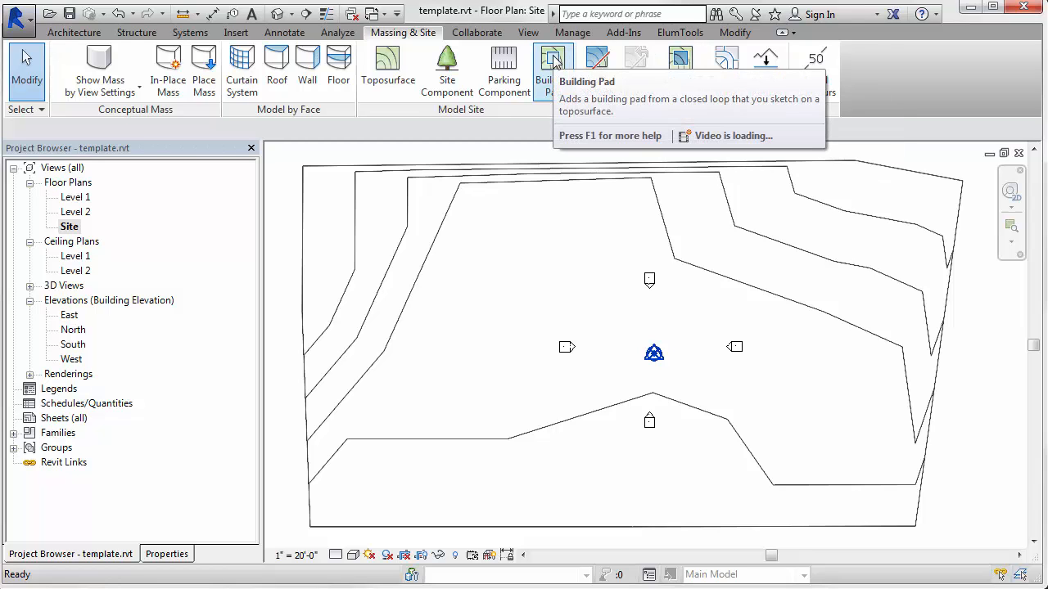
left_click(551, 66)
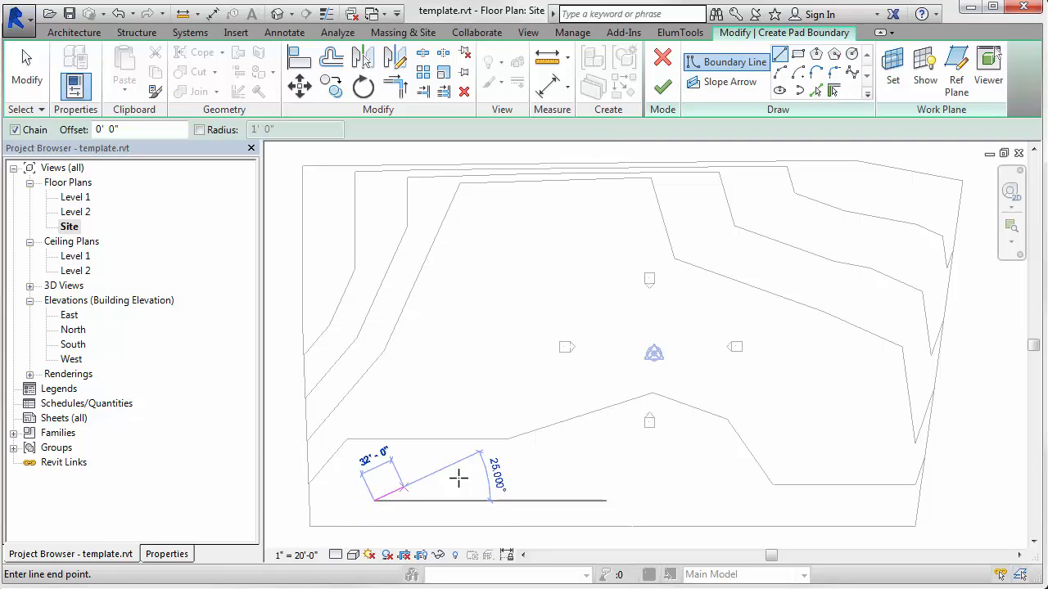
left_click(753, 385)
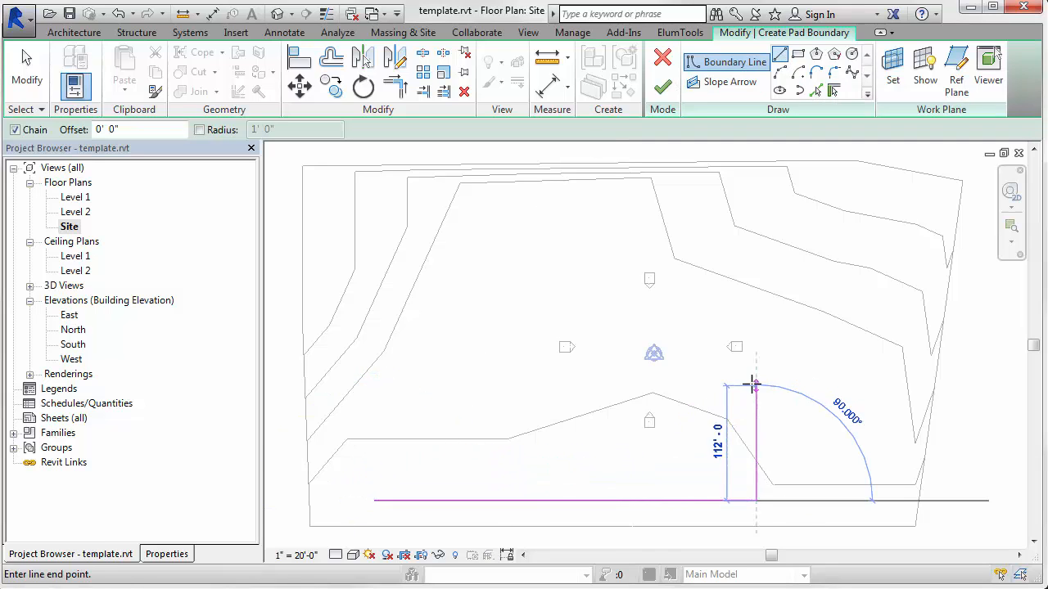
left_click(836, 333)
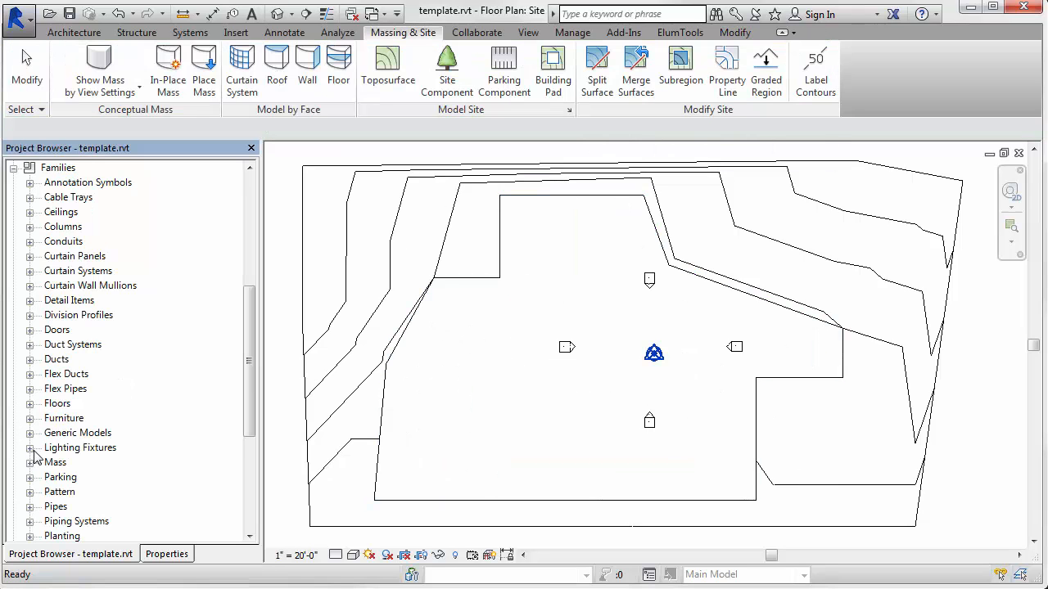
Place four A15_120V_T2_3000K street lights on the pad, then select that row.
left_click(29, 448)
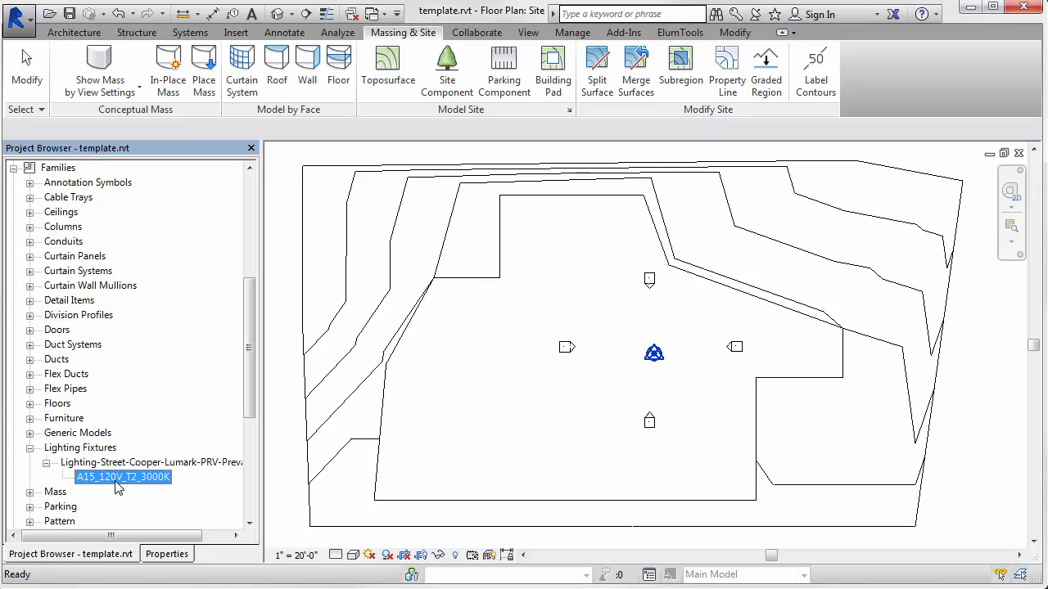
double_click(122, 476)
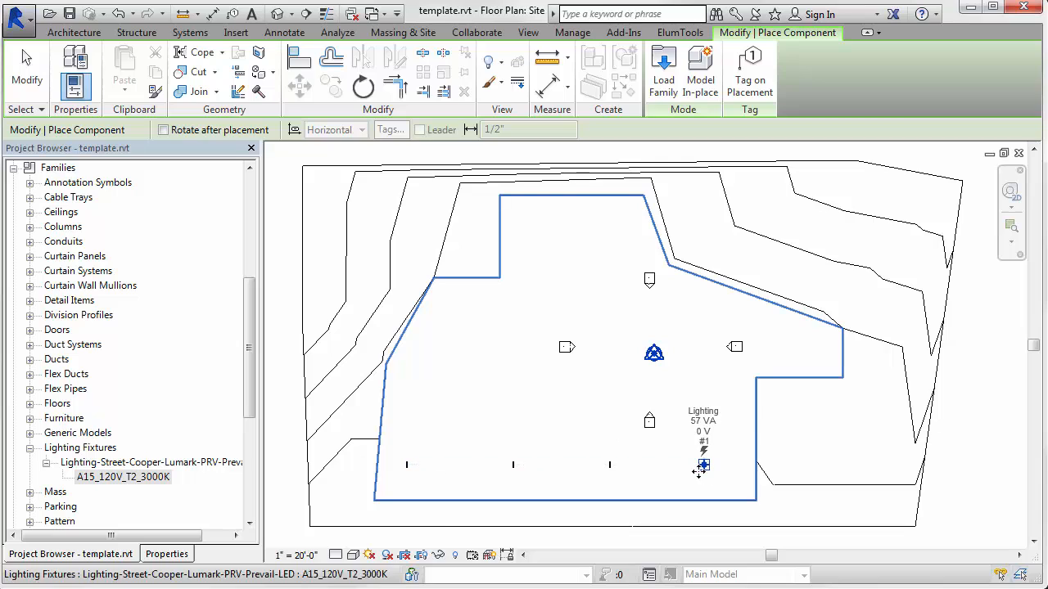
left_click(403, 33)
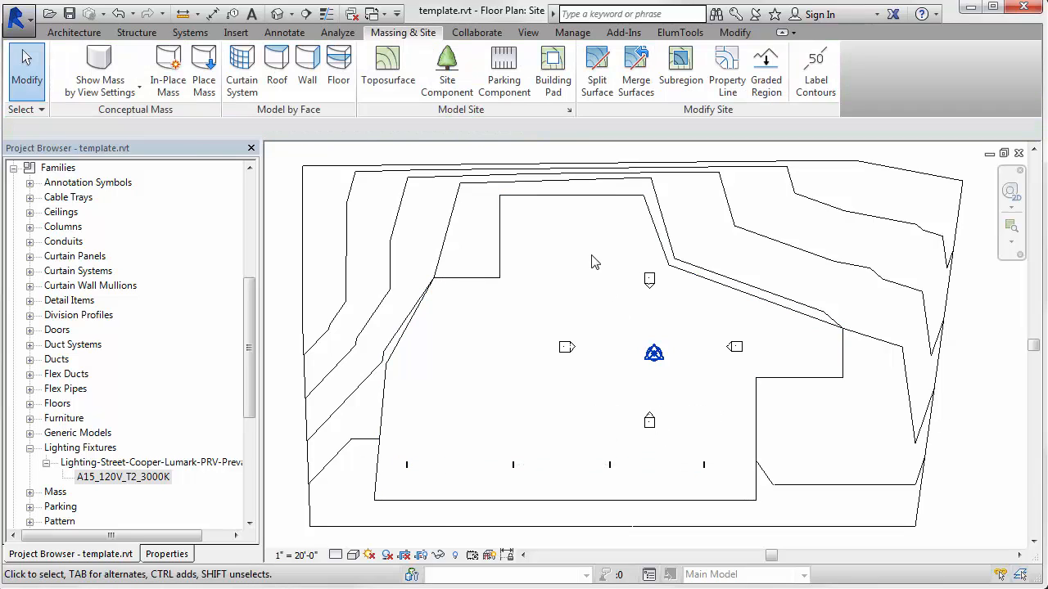
left_click(704, 465)
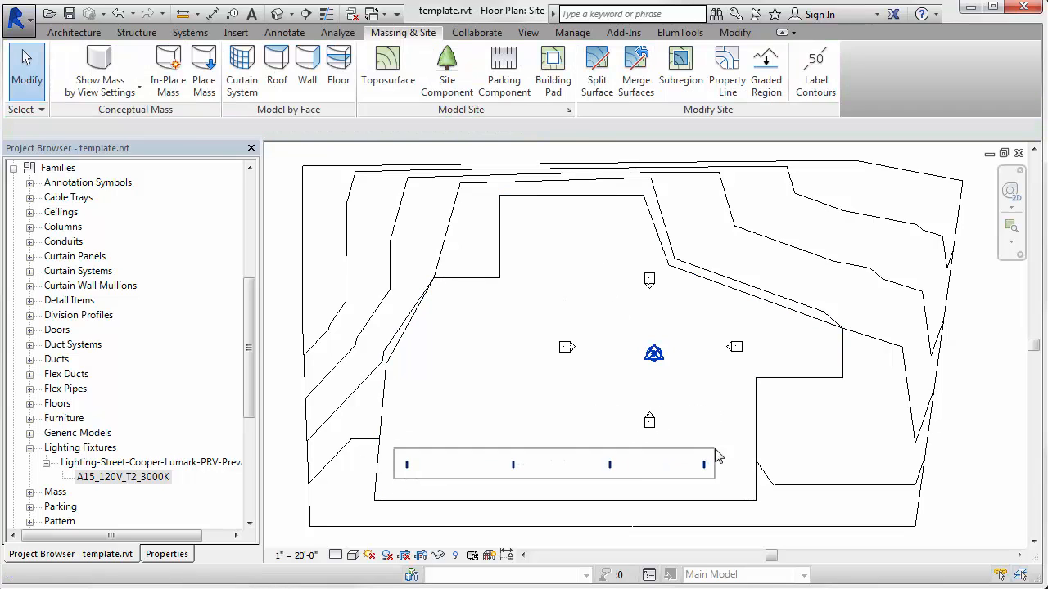
left_click(552, 464)
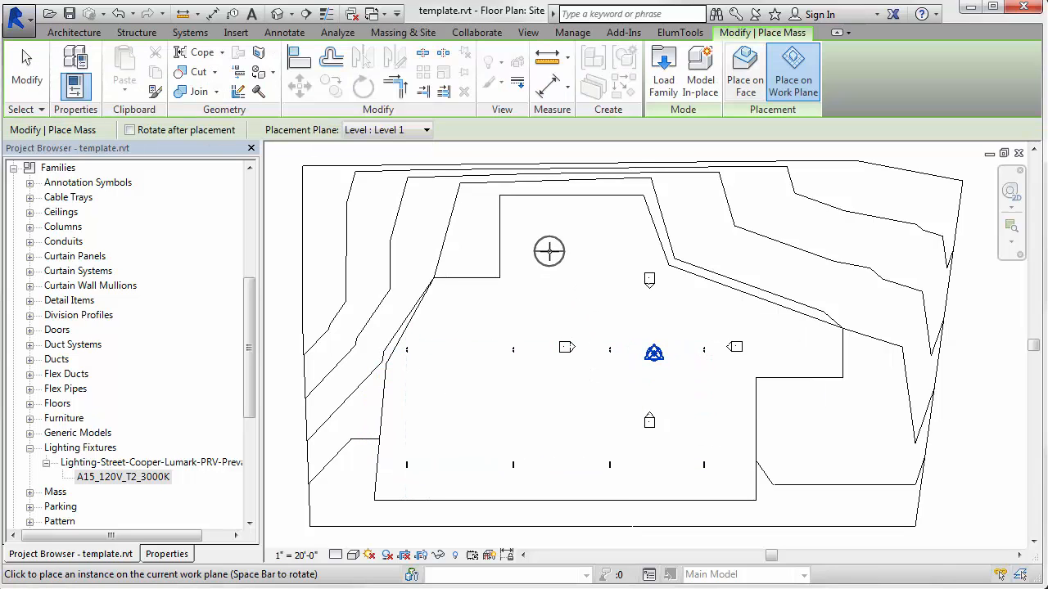
mouse_move(456, 313)
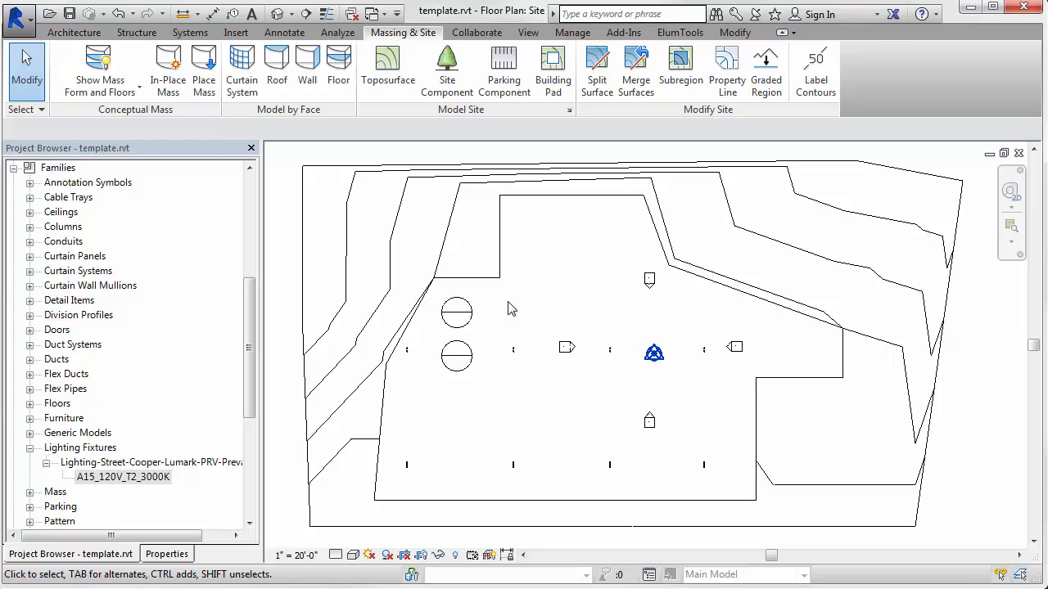
Start placing another mass and bring up its properties to set the 15° angle.
left_click(204, 71)
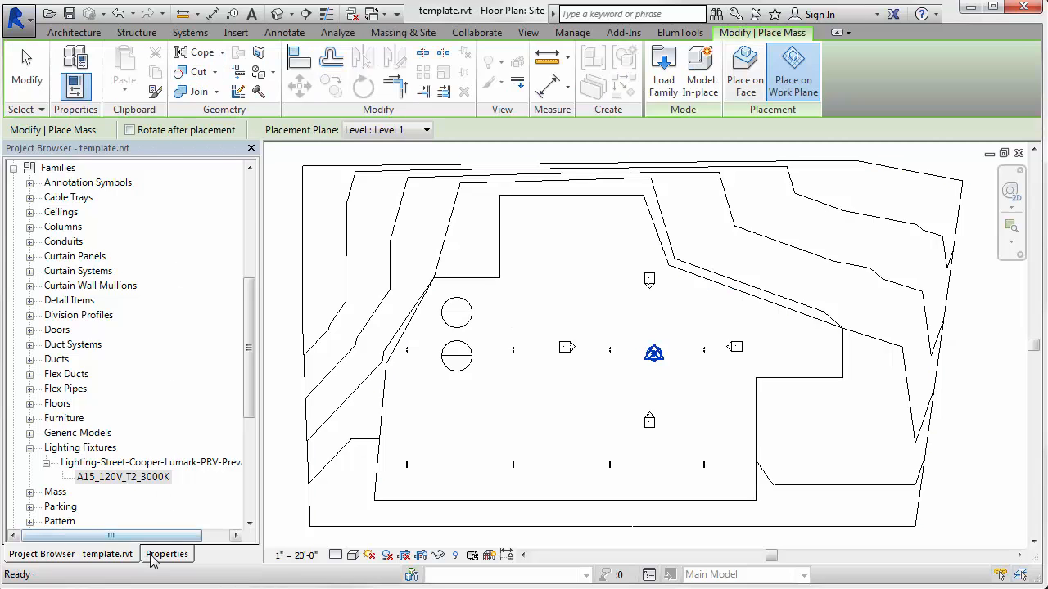
left_click(166, 554)
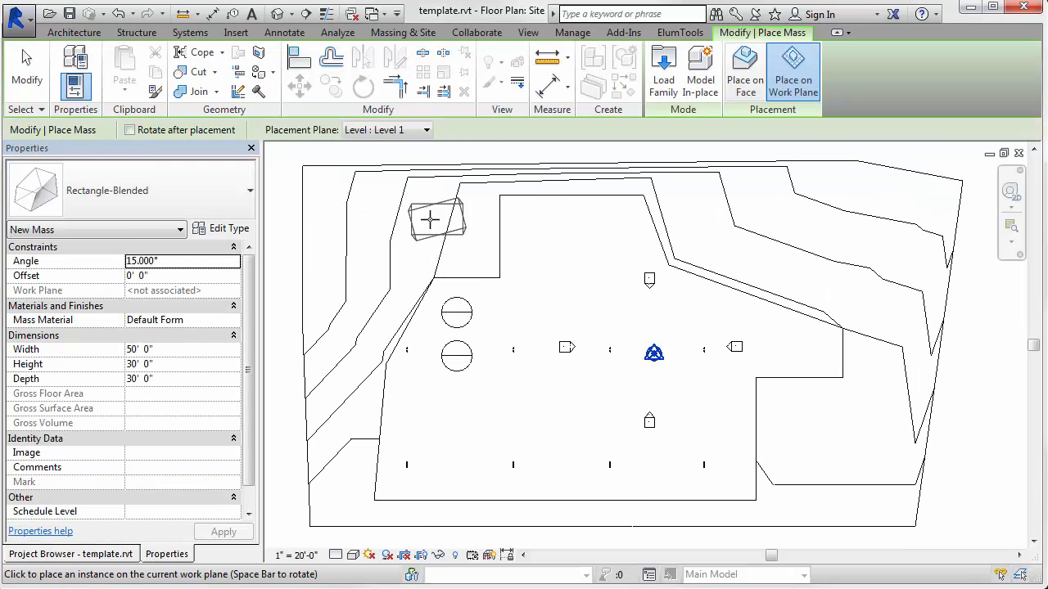
mouse_move(555, 240)
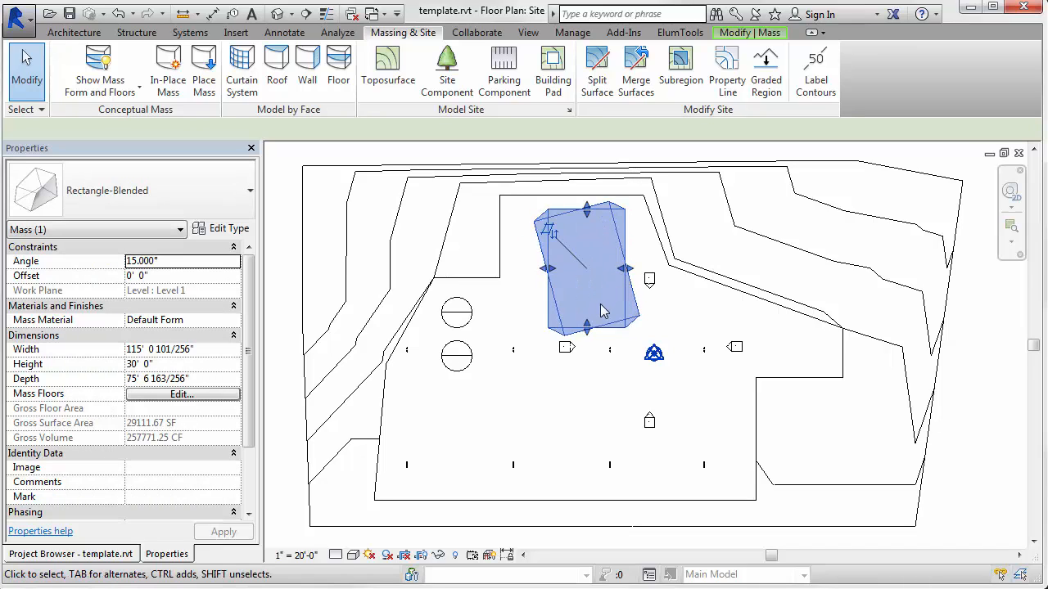
mouse_move(284, 32)
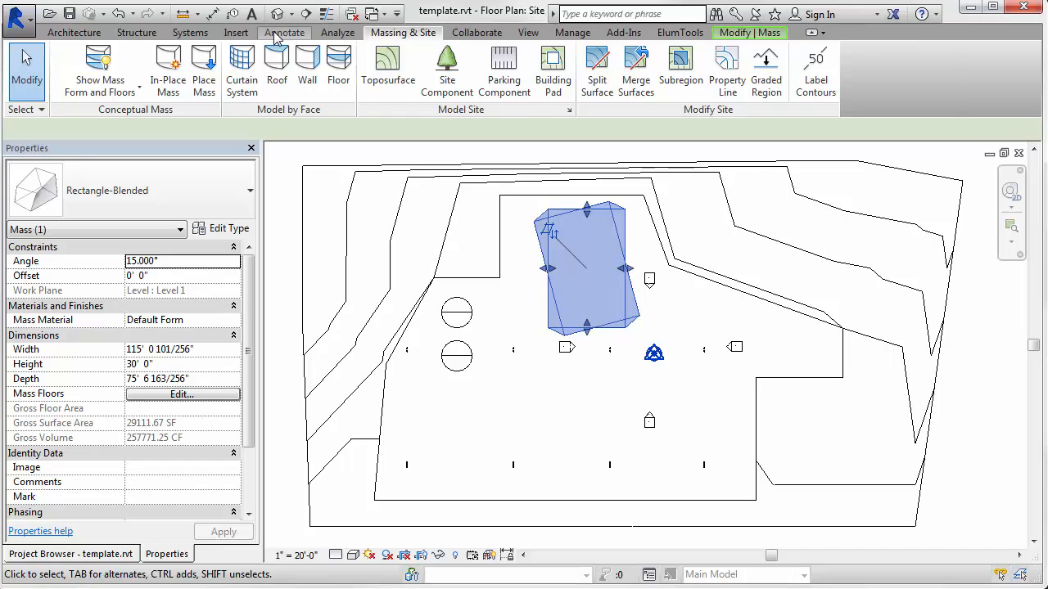
Start a filled region using the Annotate tab's Region tool.
left_click(284, 32)
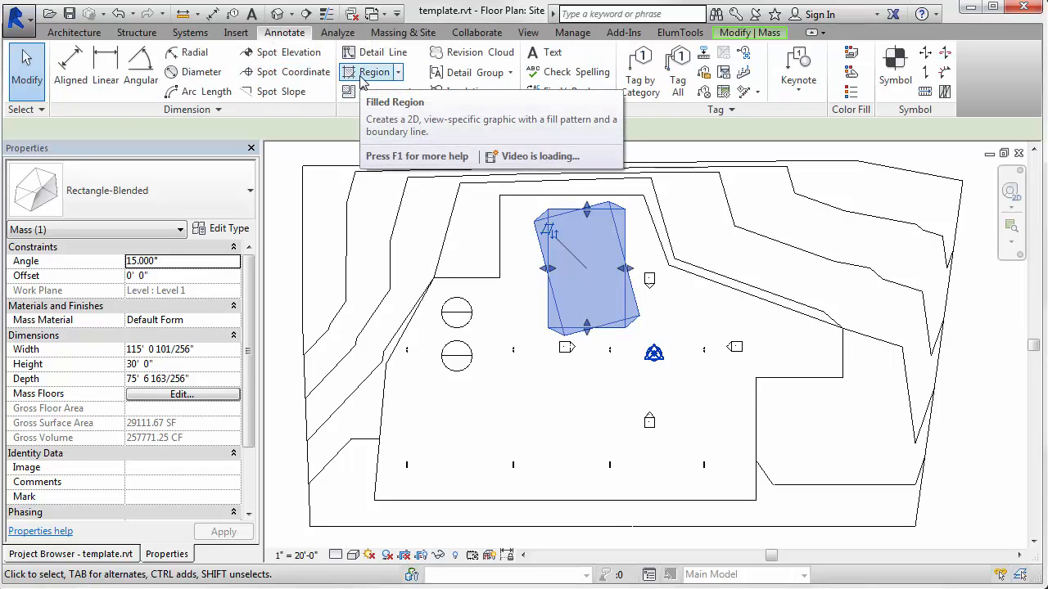
left_click(374, 72)
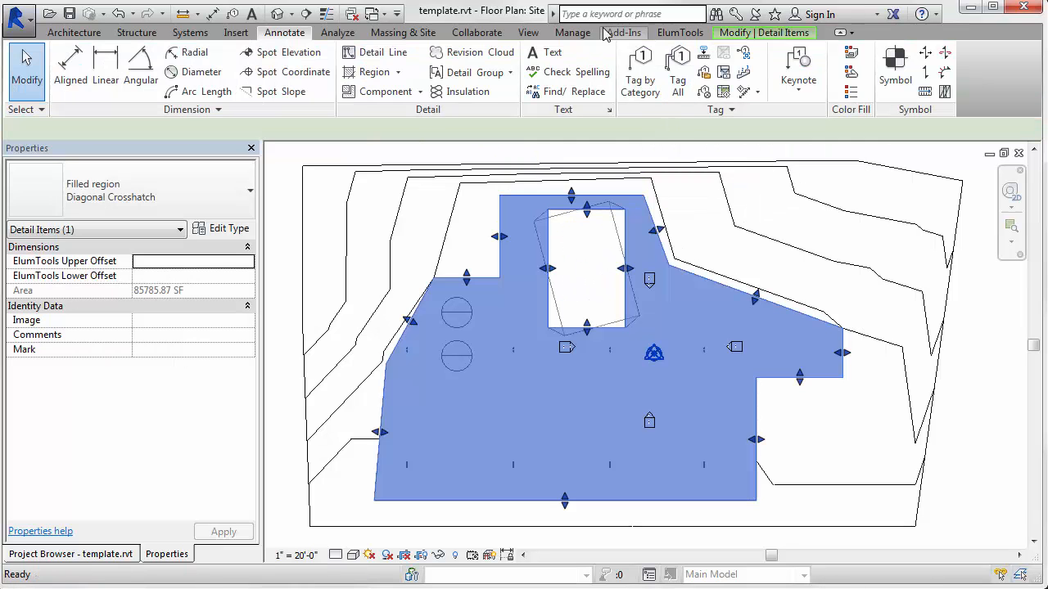
Create ElumTools calculation points on the filled region at 5 ft spacing.
left_click(680, 32)
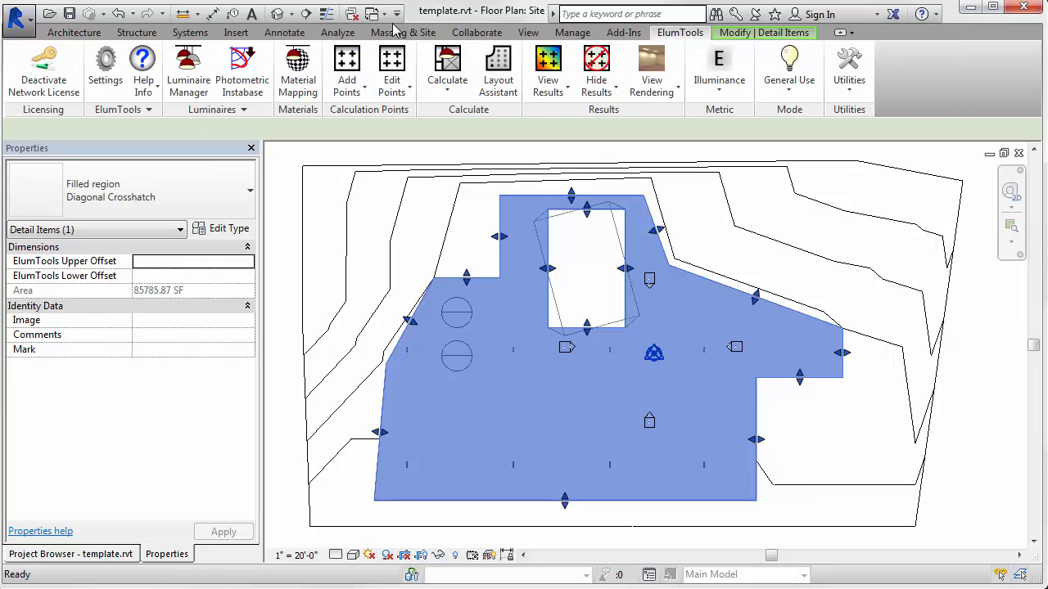
left_click(346, 69)
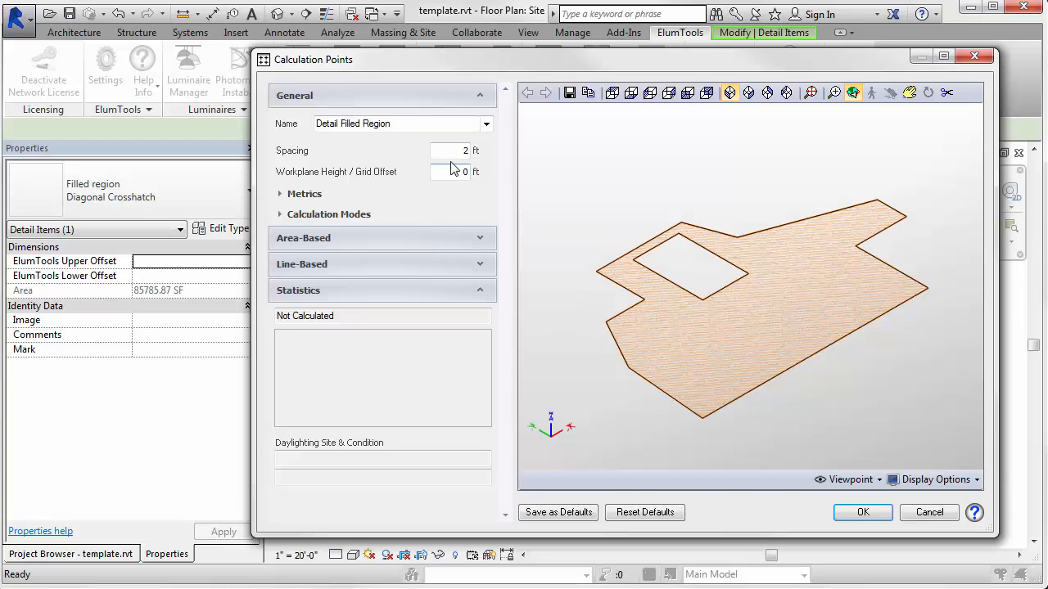
type("5")
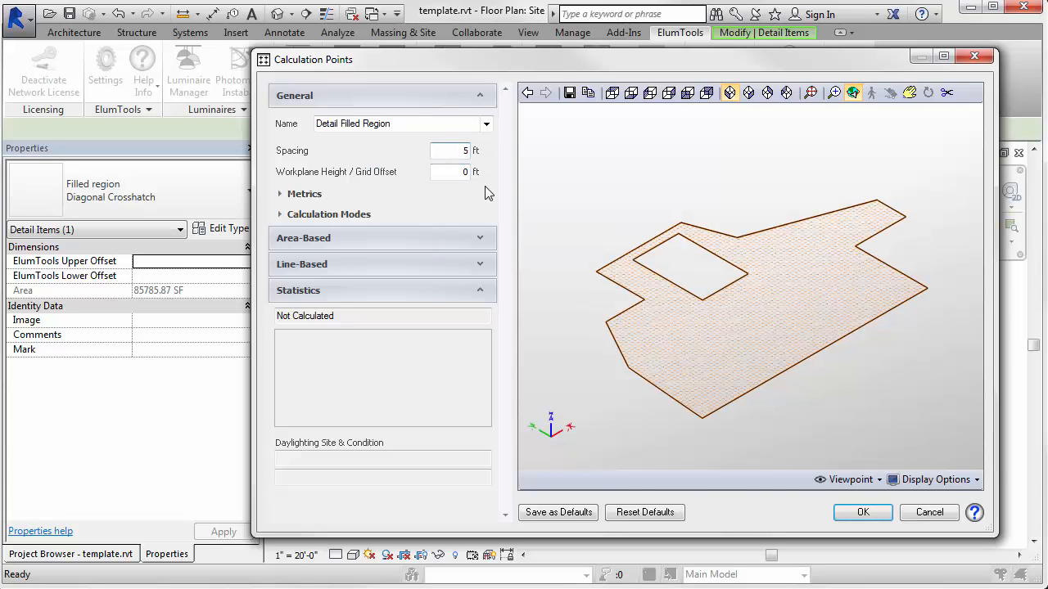
left_click(862, 511)
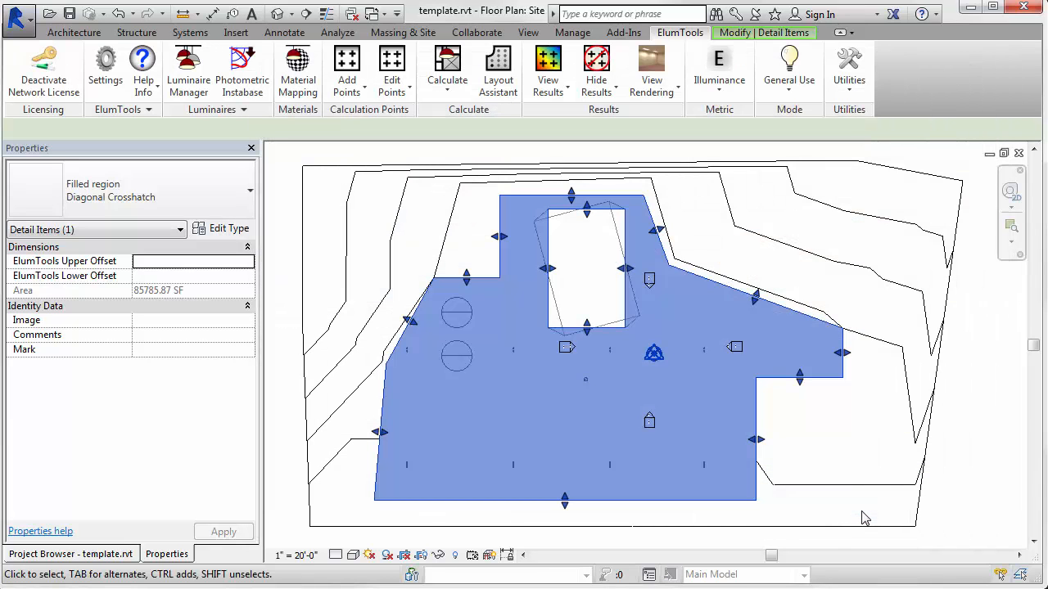
mouse_move(284, 32)
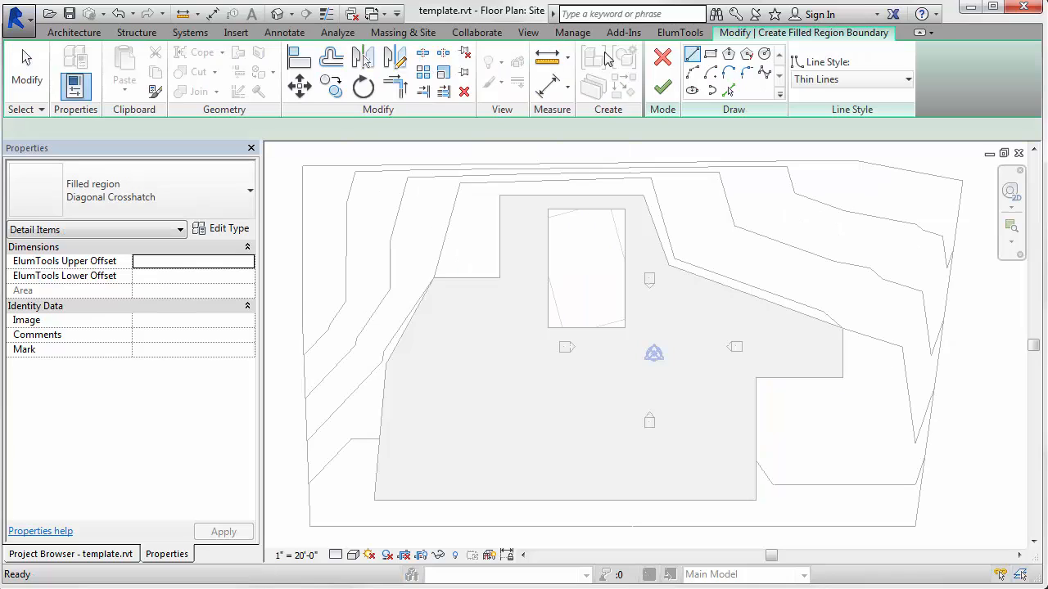
Finish editing the filled region boundary.
left_click(710, 54)
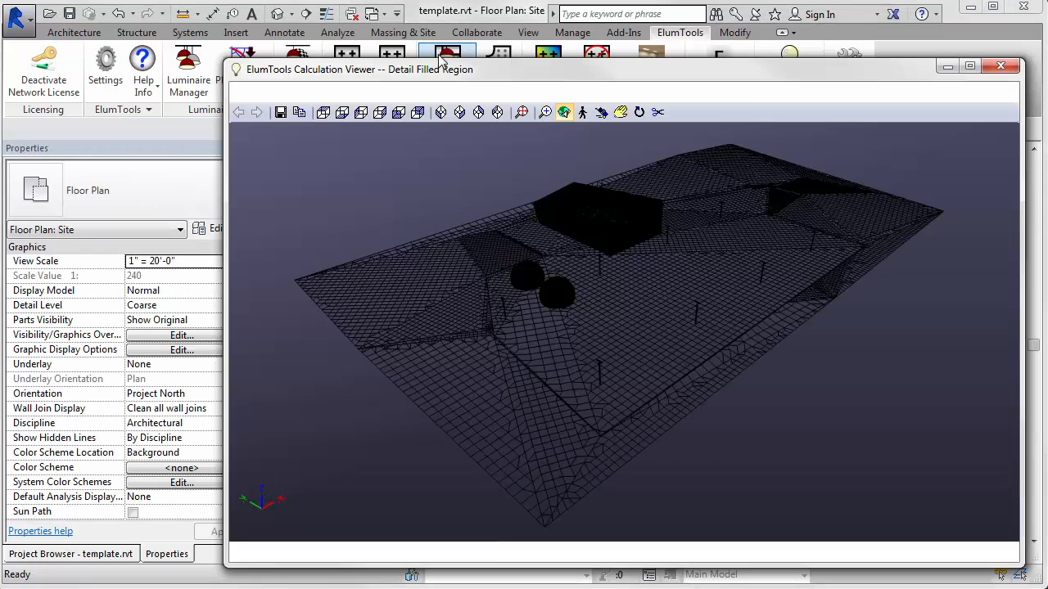
Orbit the calculation viewer to inspect the lit mass, domes and street lights.
left_click(268, 91)
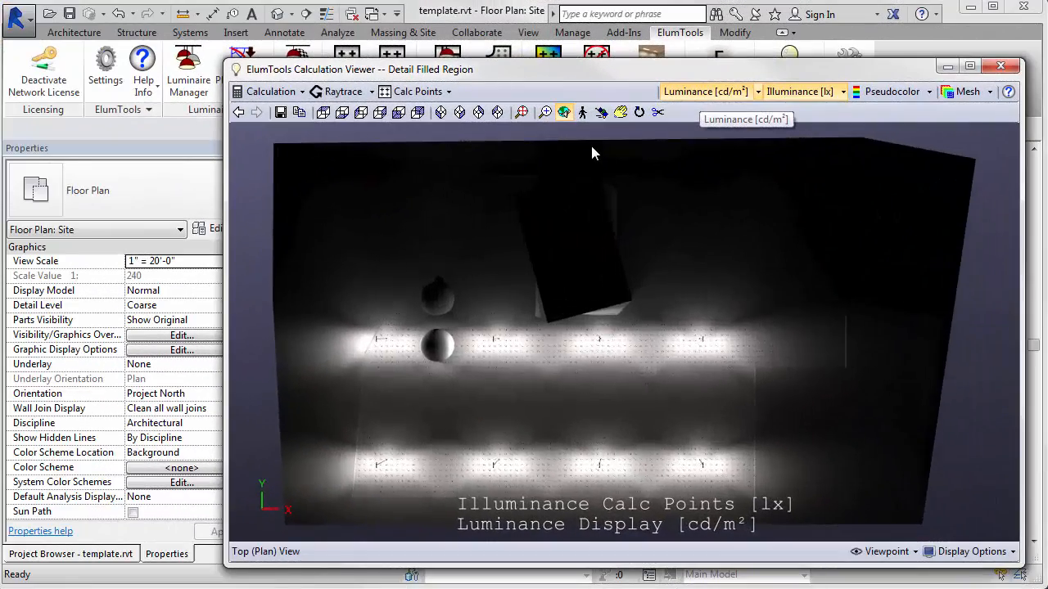
left_click_drag(593, 153, 585, 271)
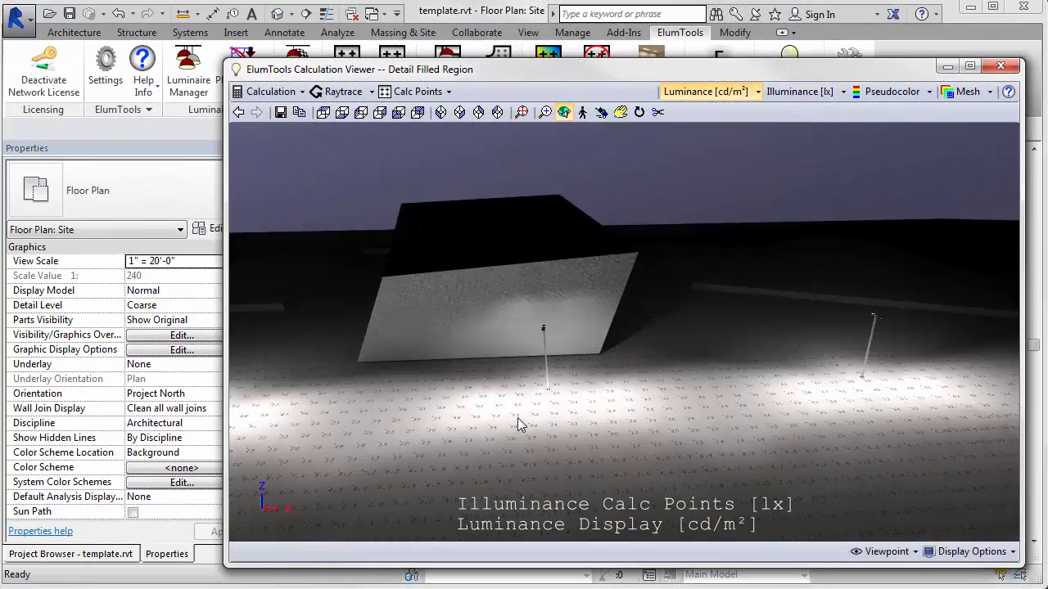
left_click_drag(520, 424, 585, 260)
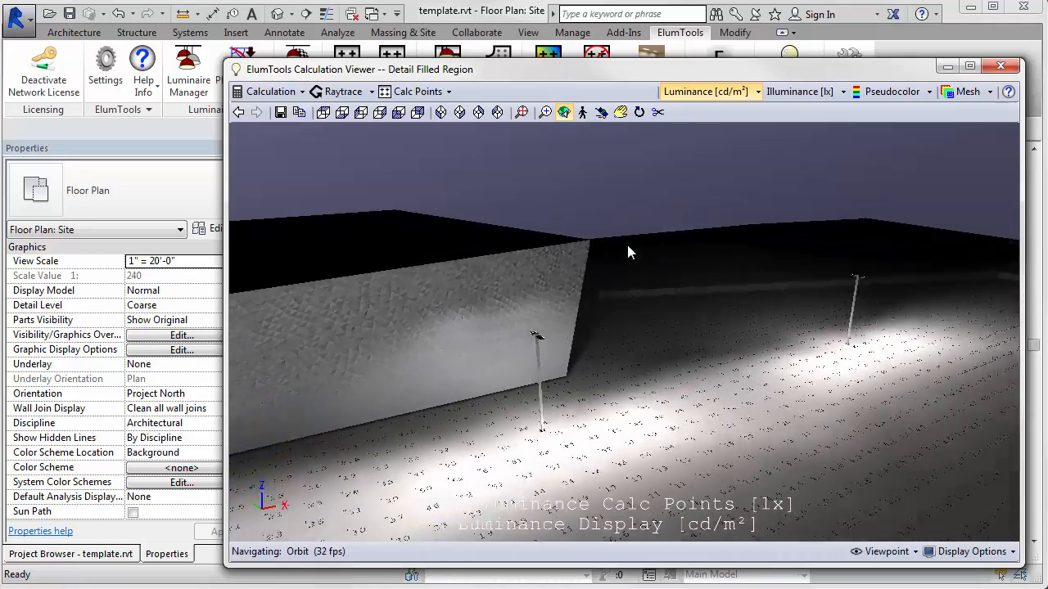
left_click_drag(630, 251, 630, 275)
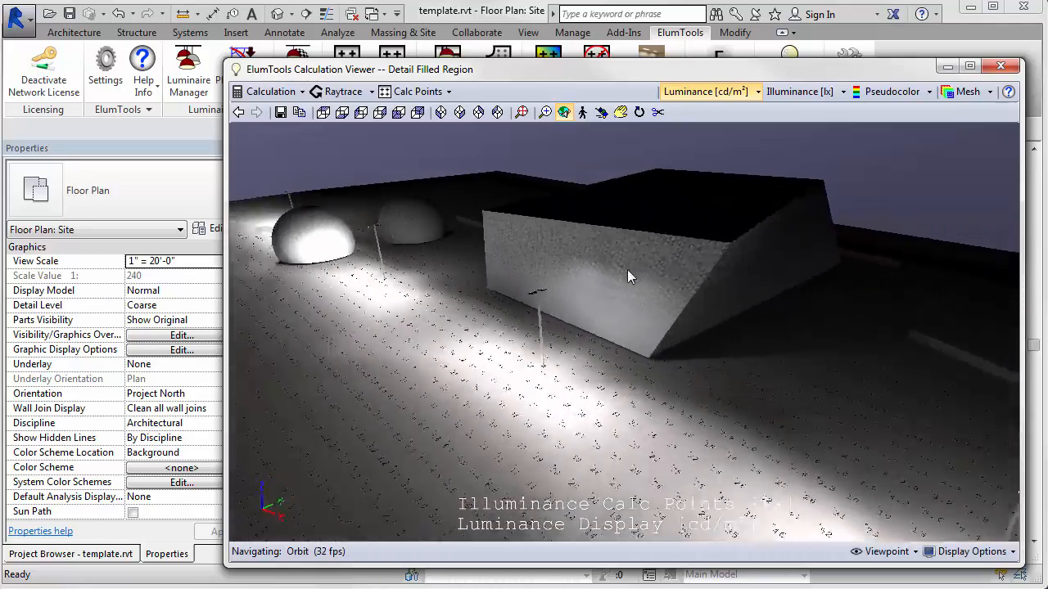
left_click_drag(630, 276, 692, 243)
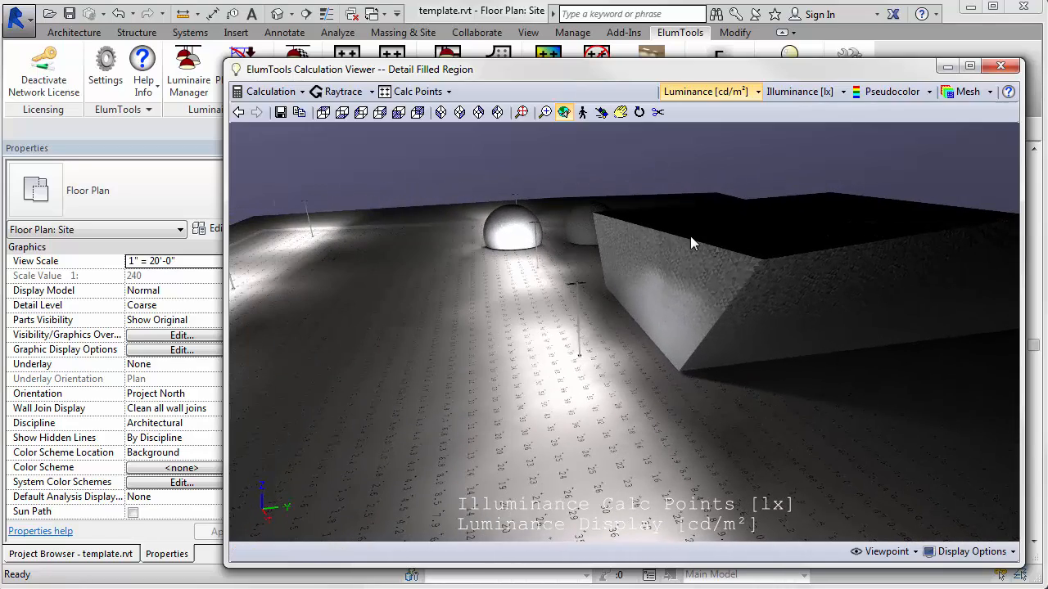
mouse_move(890, 96)
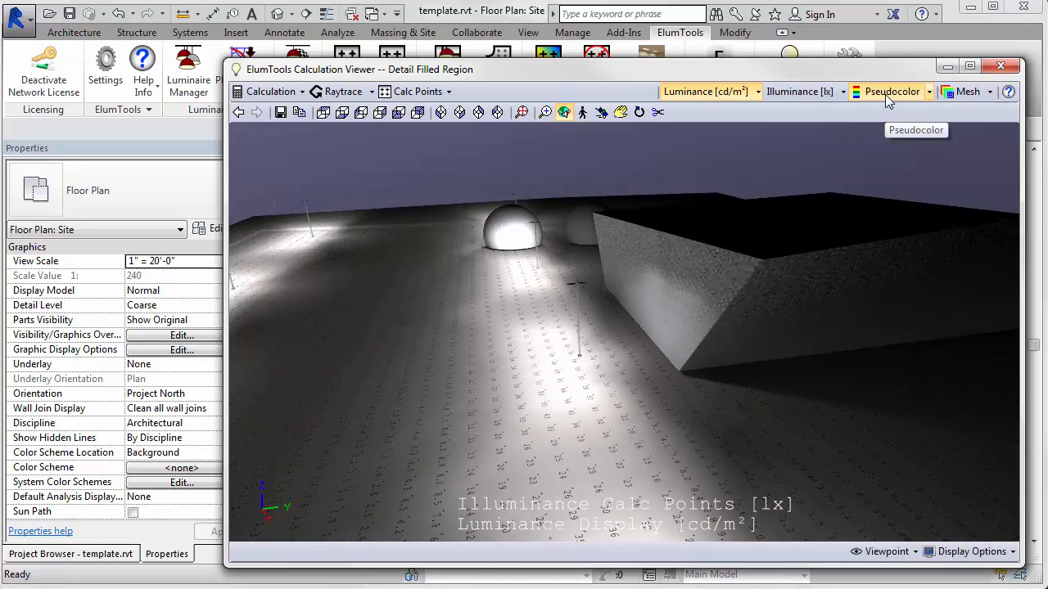
Switch the results to Pseudocolor and turn on Mesh Overlay.
left_click(890, 91)
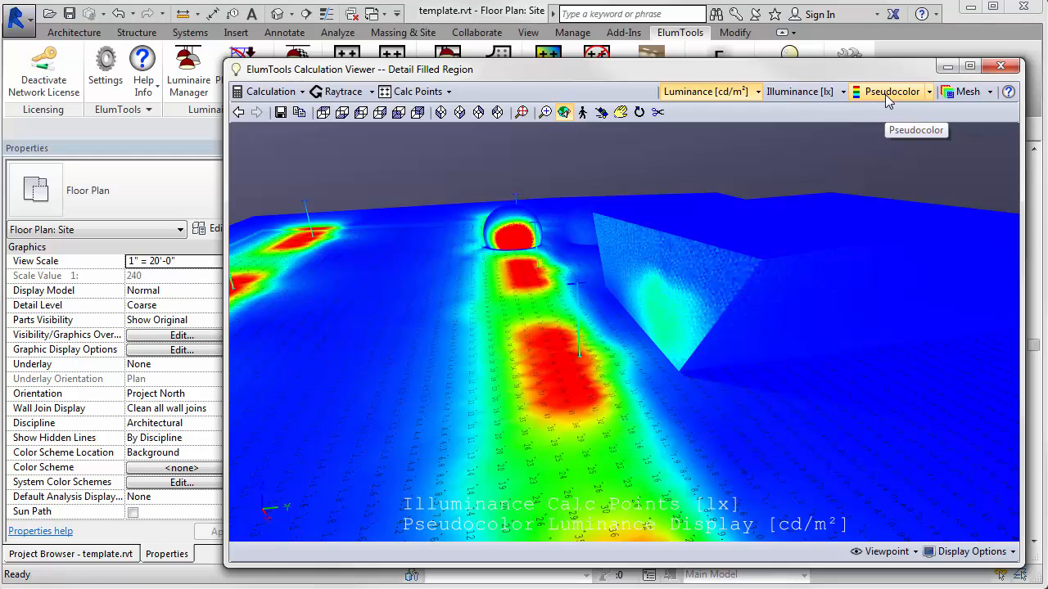
mouse_move(966, 91)
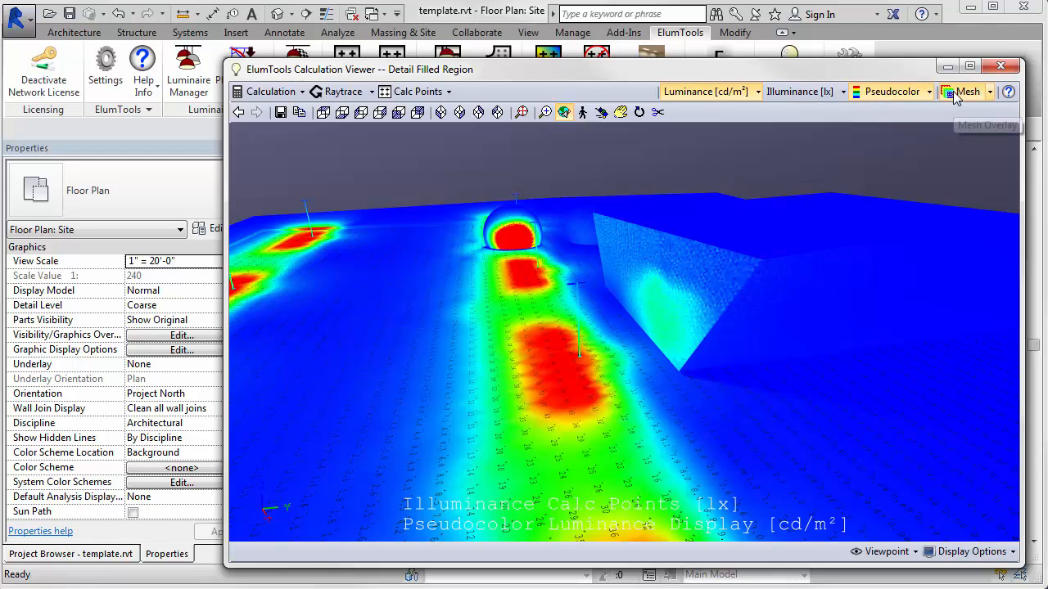
left_click(966, 91)
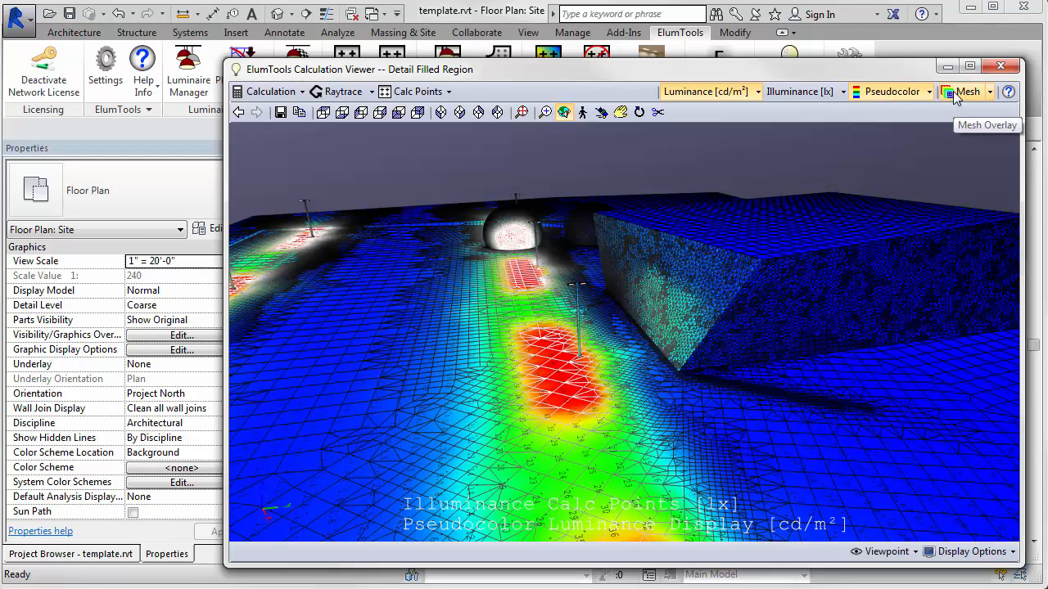